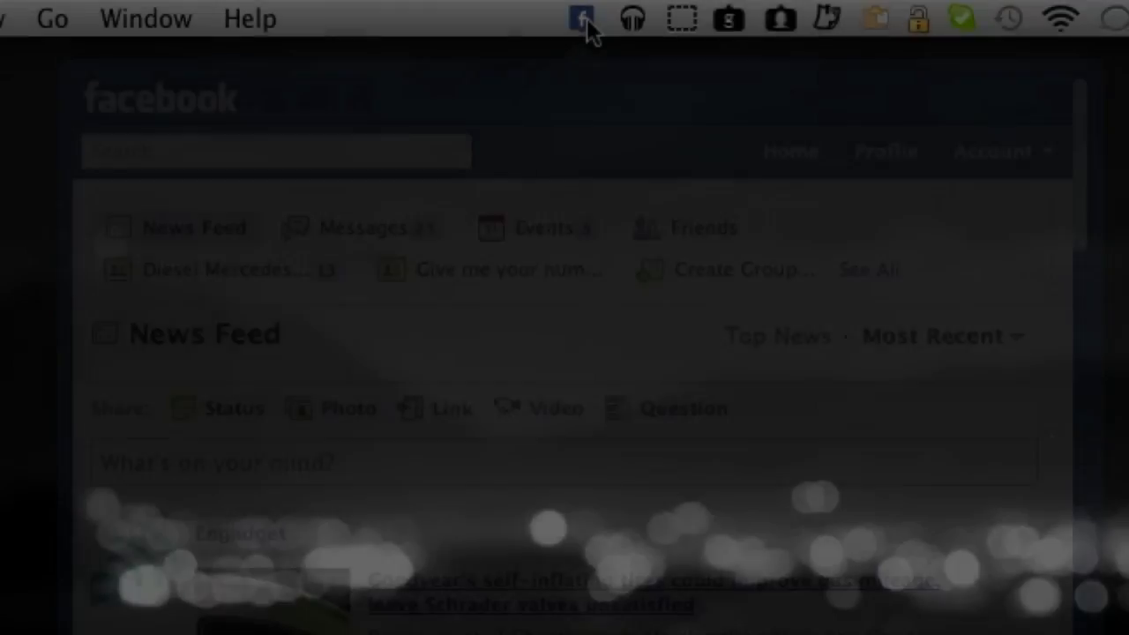
# Show the News Feed from the menu bar icon and browse the Engadget post and its comments.
pyautogui.click(580, 18)
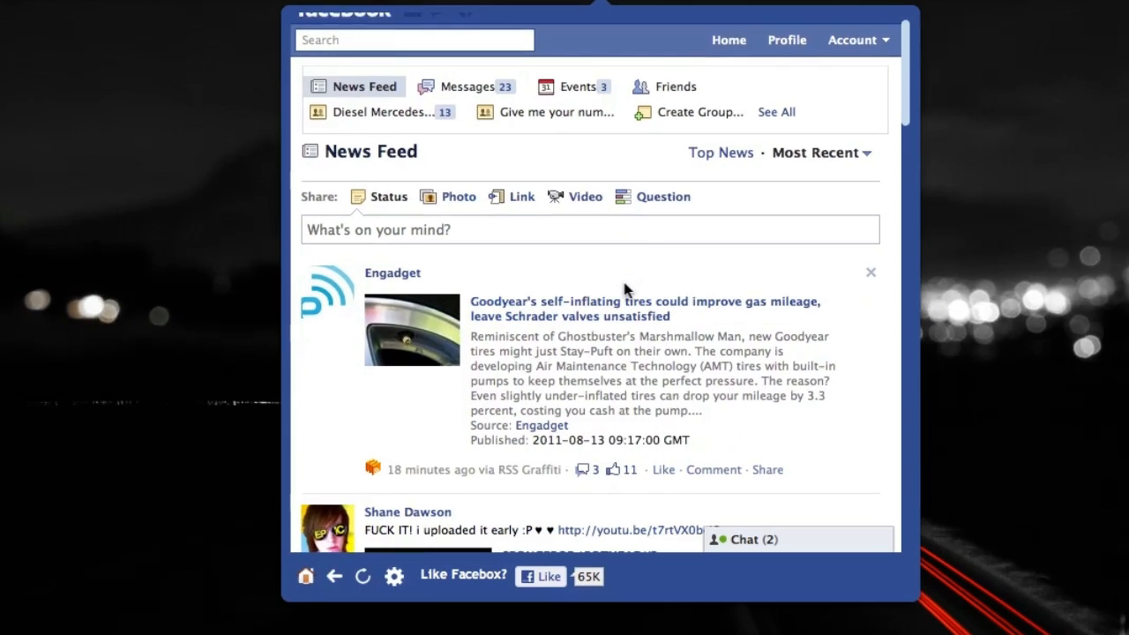
pyautogui.scroll(-3)
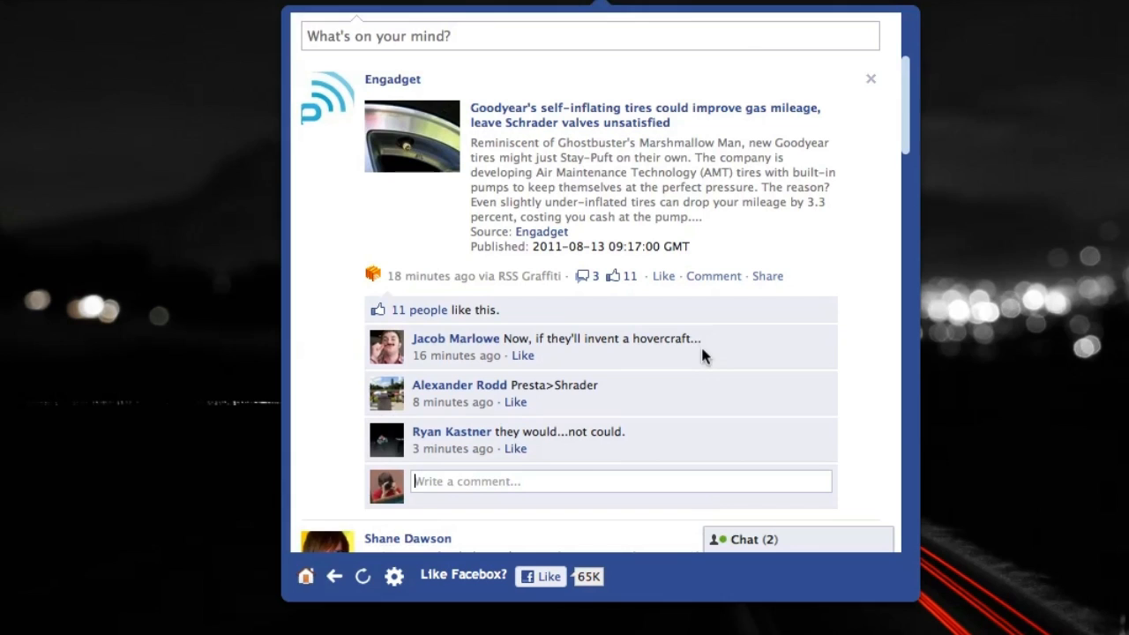
pyautogui.write('jnjnjjnj')
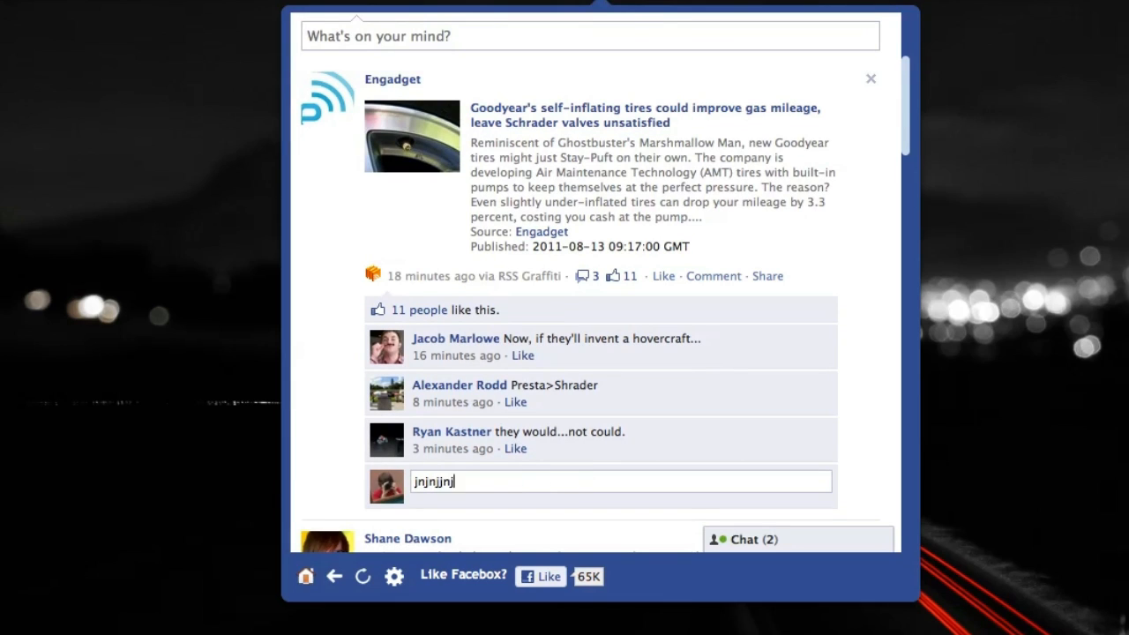
pyautogui.scroll(3)
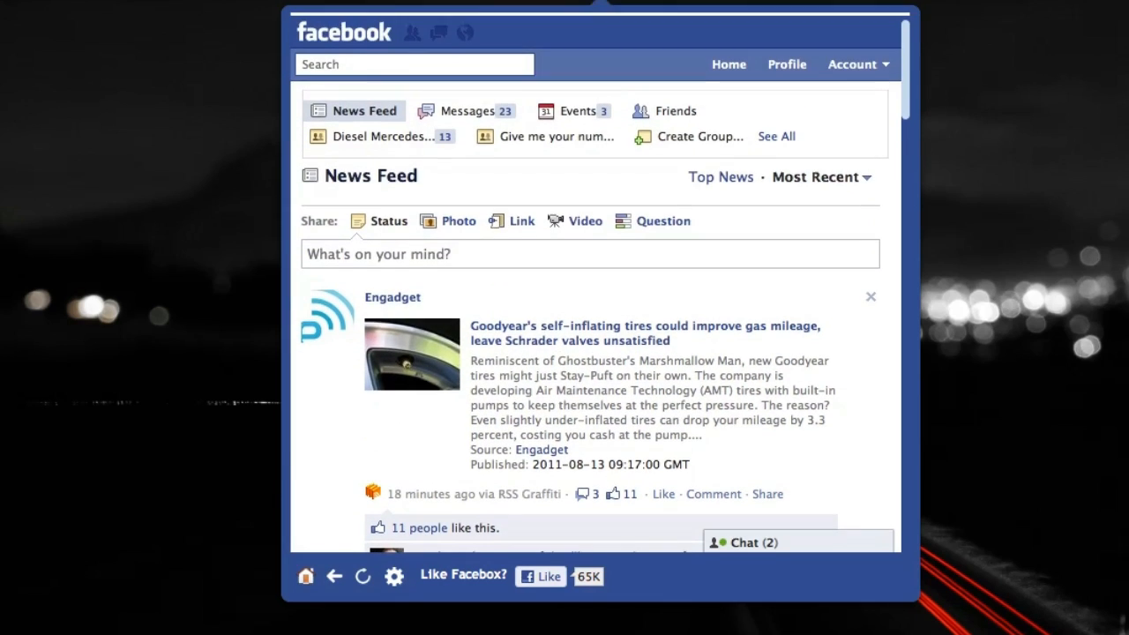
# Draft the status 'Hi this is a test' in the What's on your mind box.
pyautogui.write('Hi')
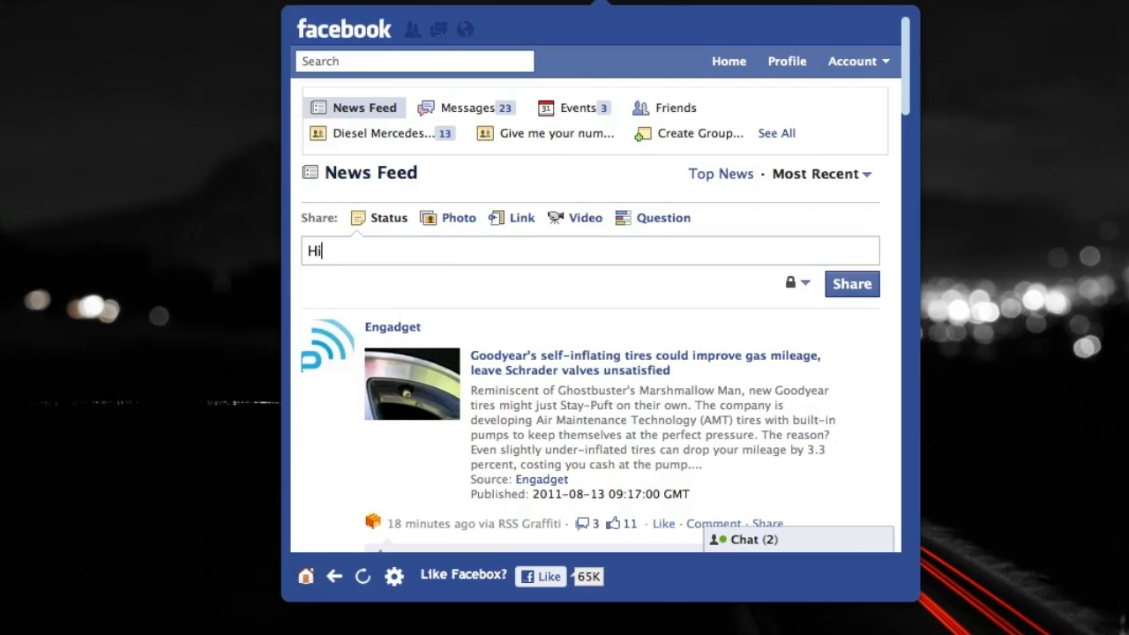
pyautogui.write('this is a test')
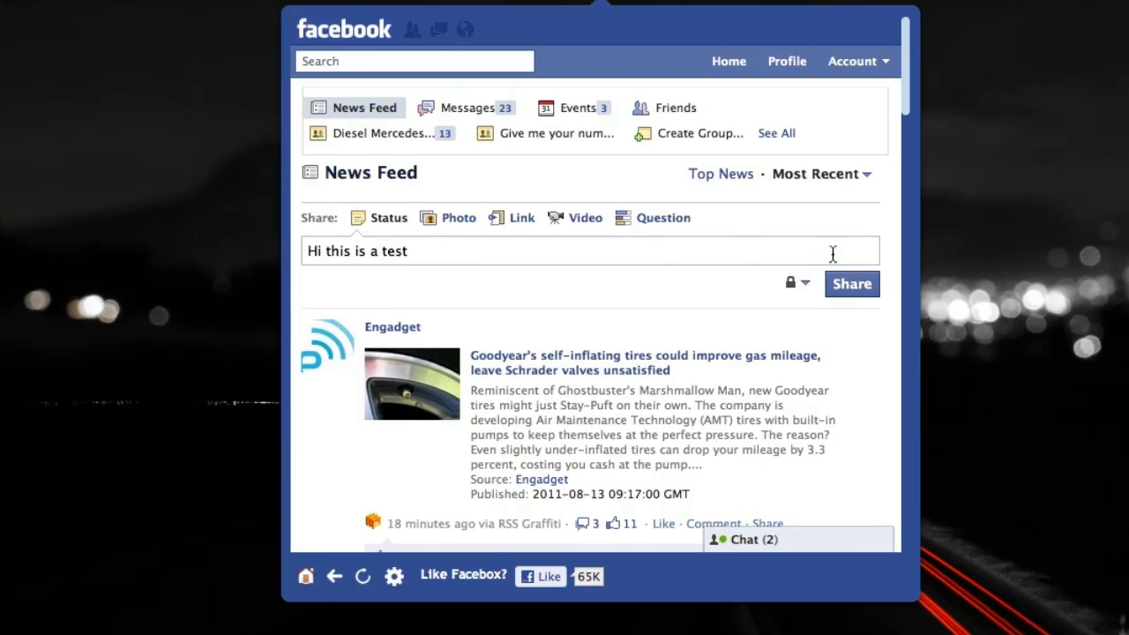
pyautogui.moveTo(566, 254)
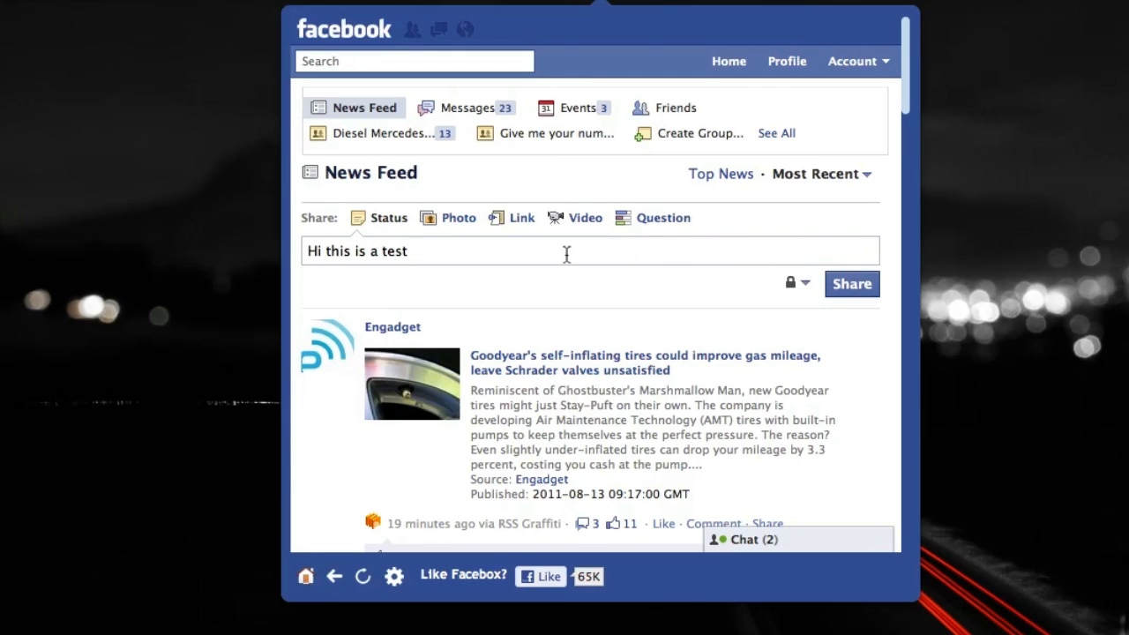
pyautogui.click(755, 540)
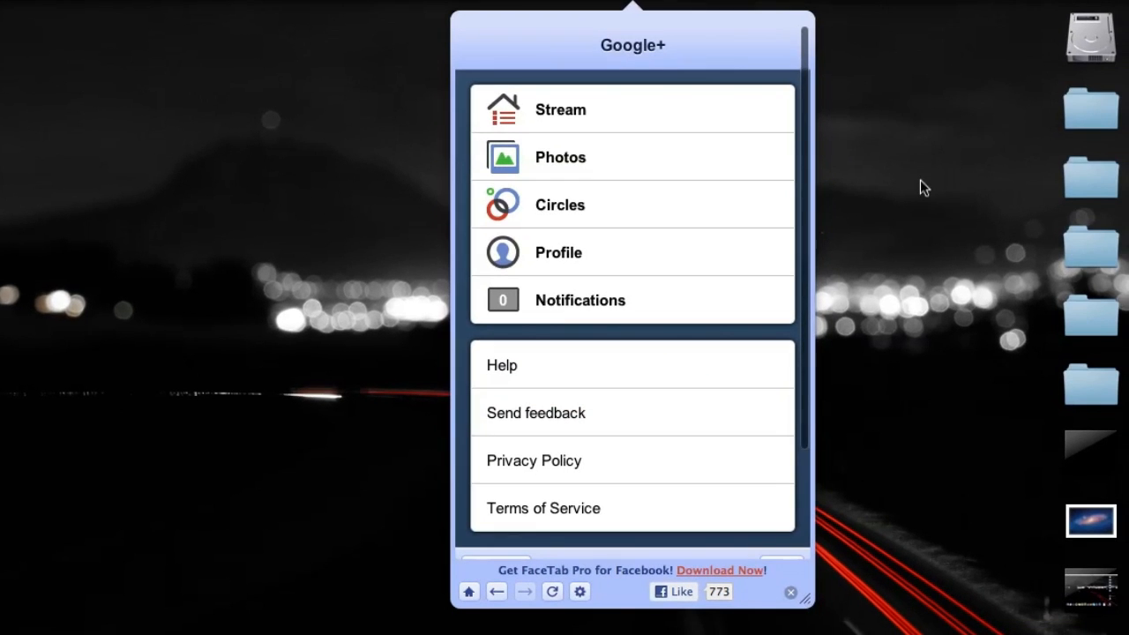
# Browse the Stream's Circles posts from Kevin Rose and Marques Browniee.
pyautogui.scroll(-3)
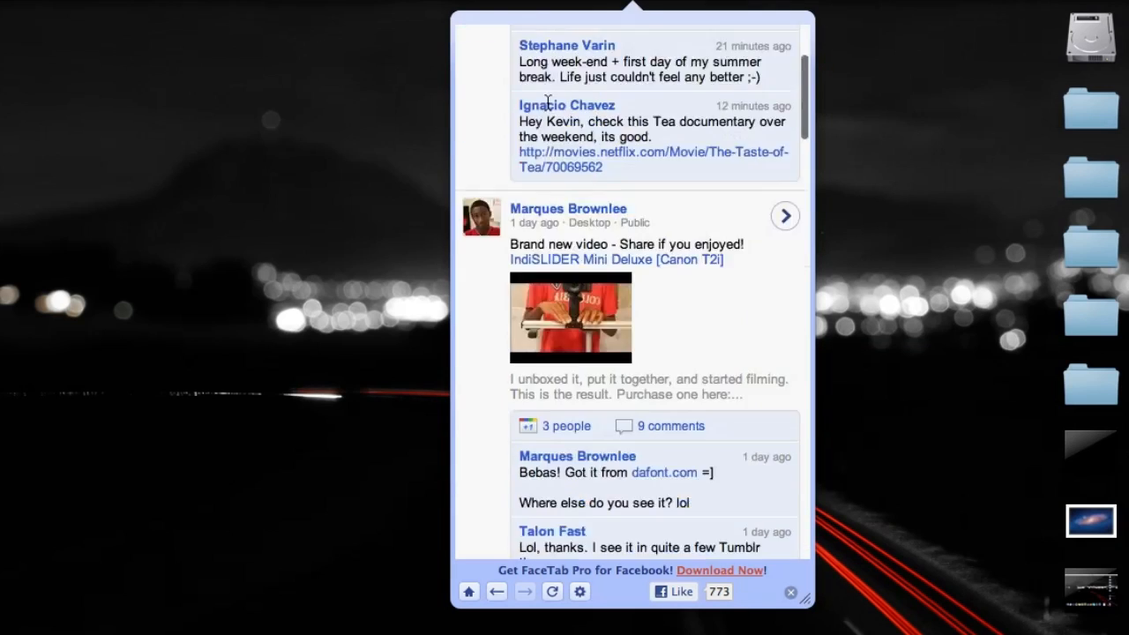
pyautogui.scroll(3)
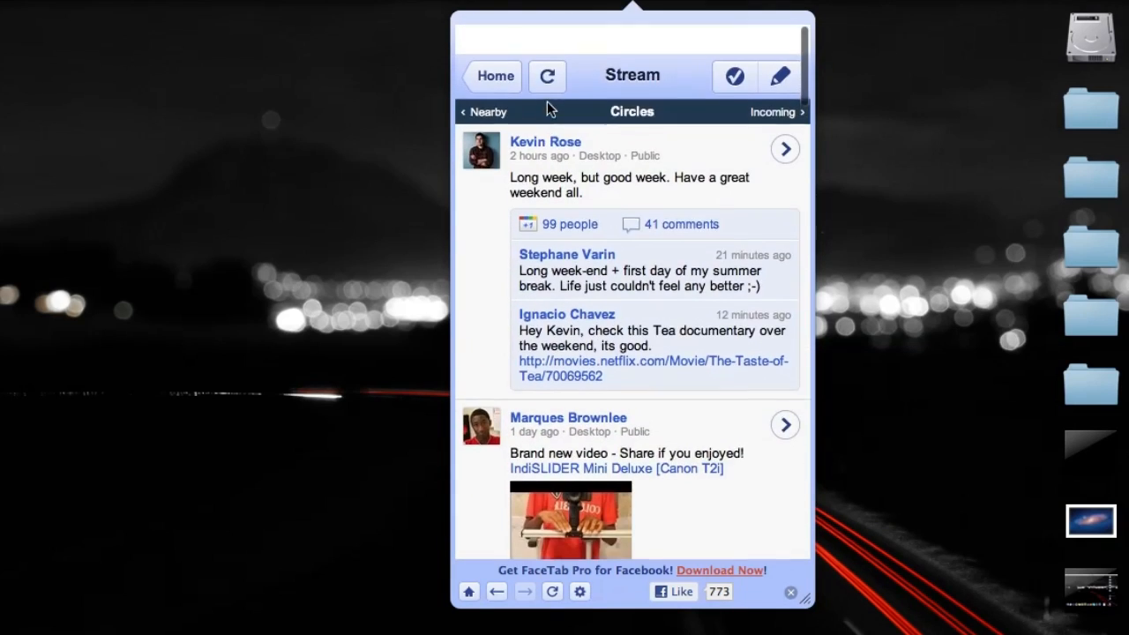
pyautogui.click(545, 141)
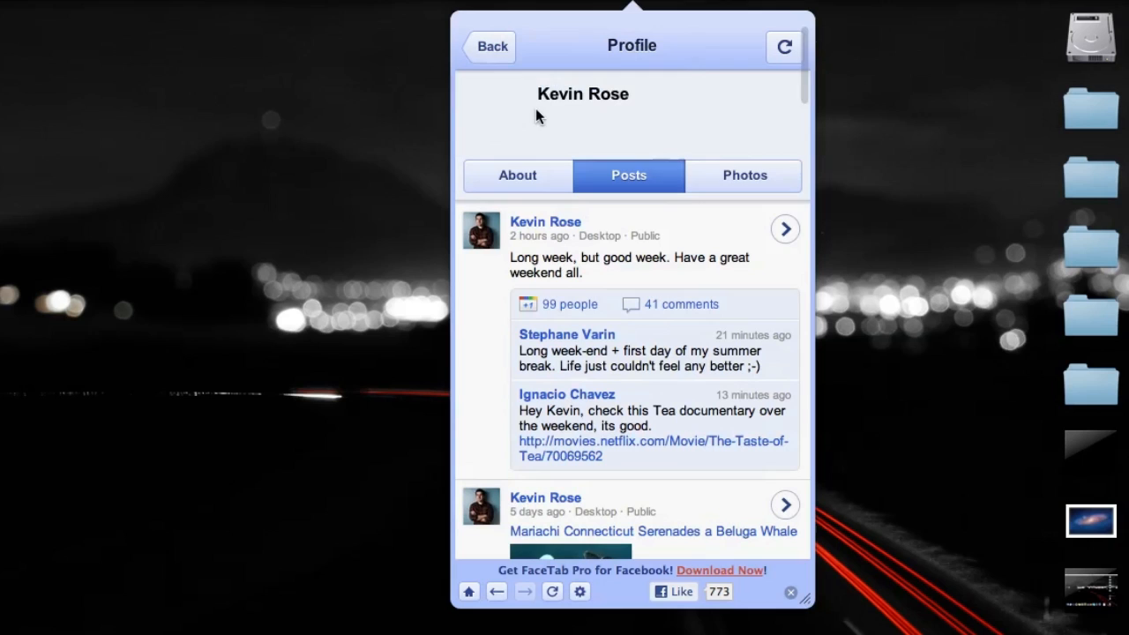
pyautogui.click(516, 174)
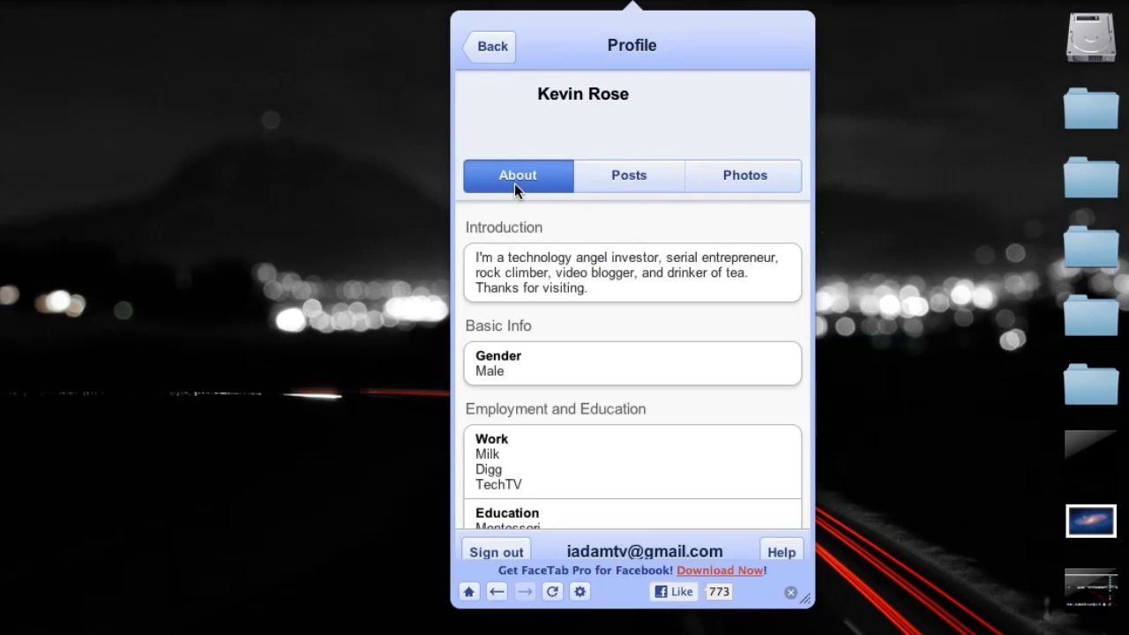
pyautogui.click(745, 177)
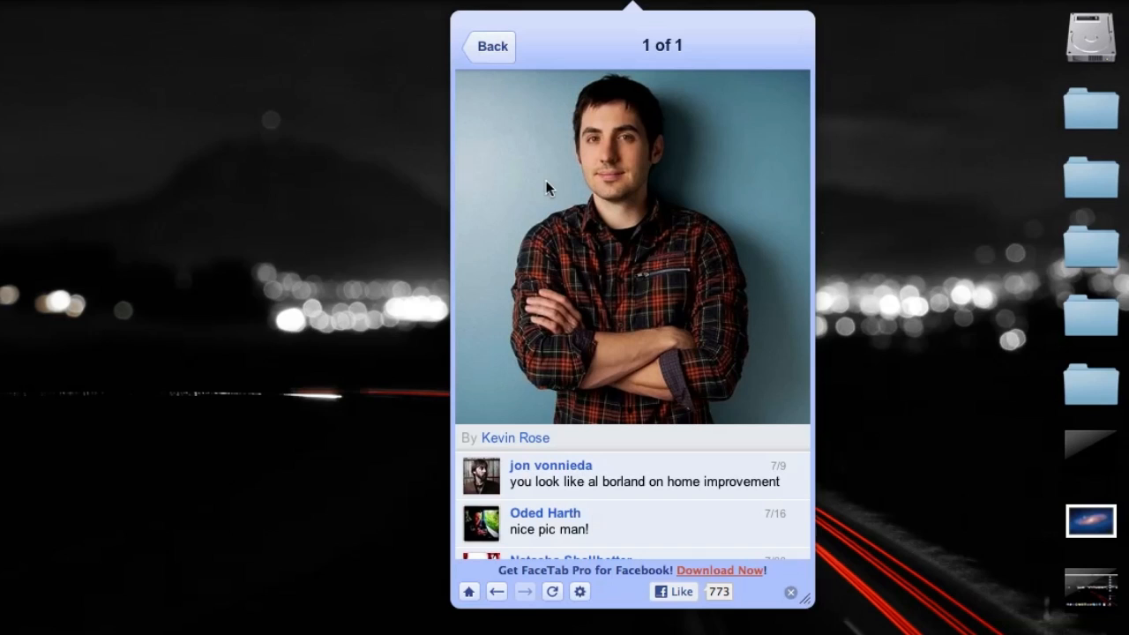
pyautogui.moveTo(486, 51)
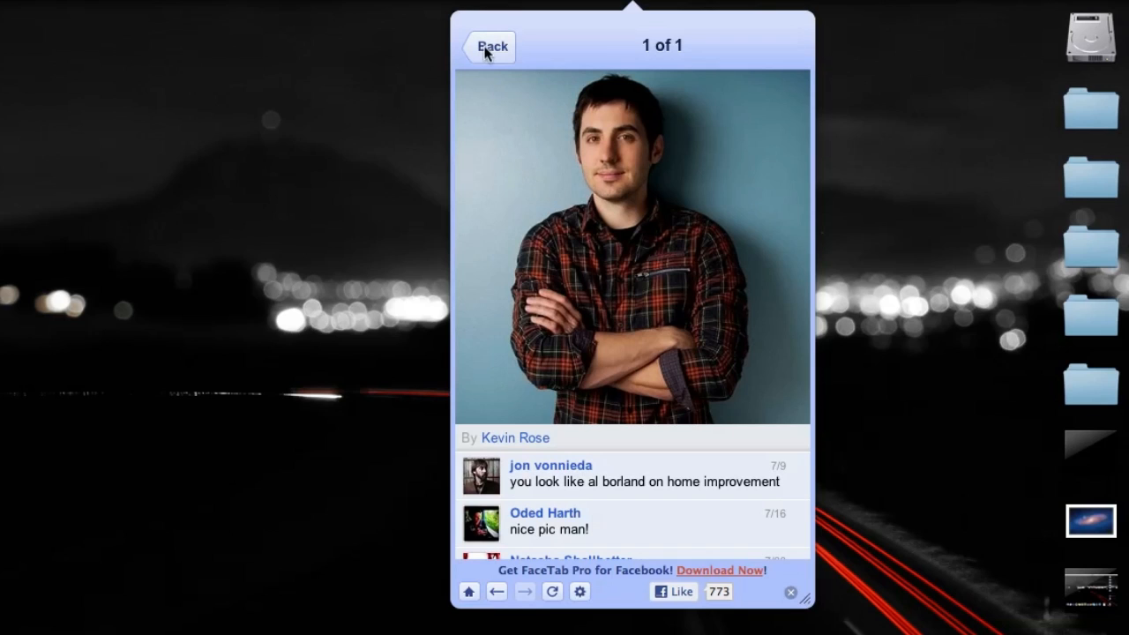
pyautogui.click(487, 46)
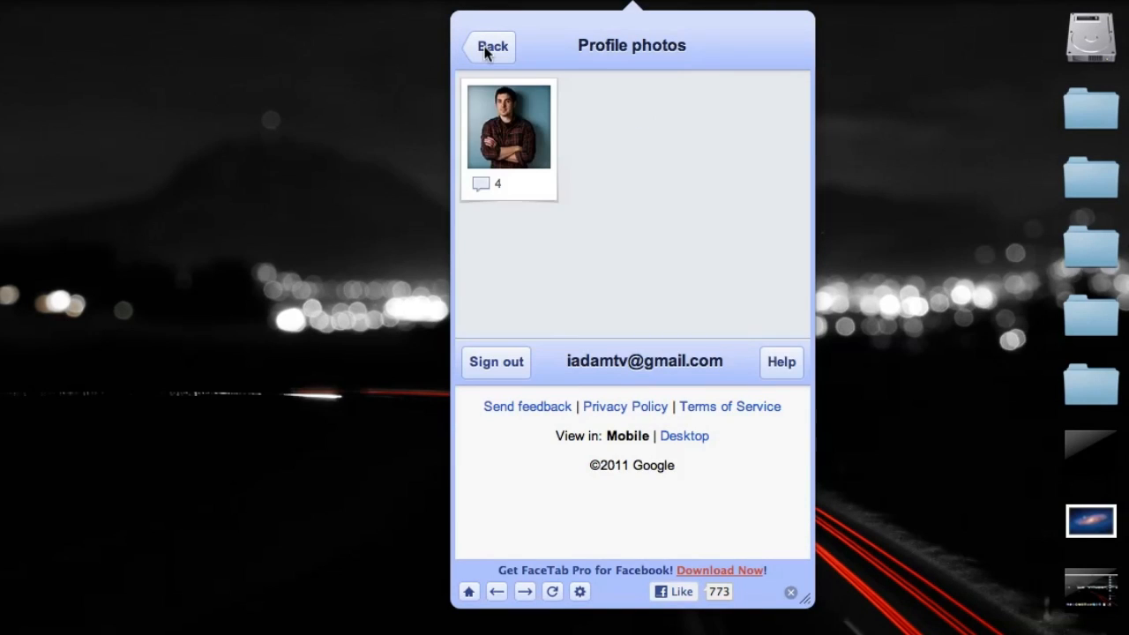
# Check the Photos section, return to the Google+ home menu, and move on to Carousel.
pyautogui.click(491, 46)
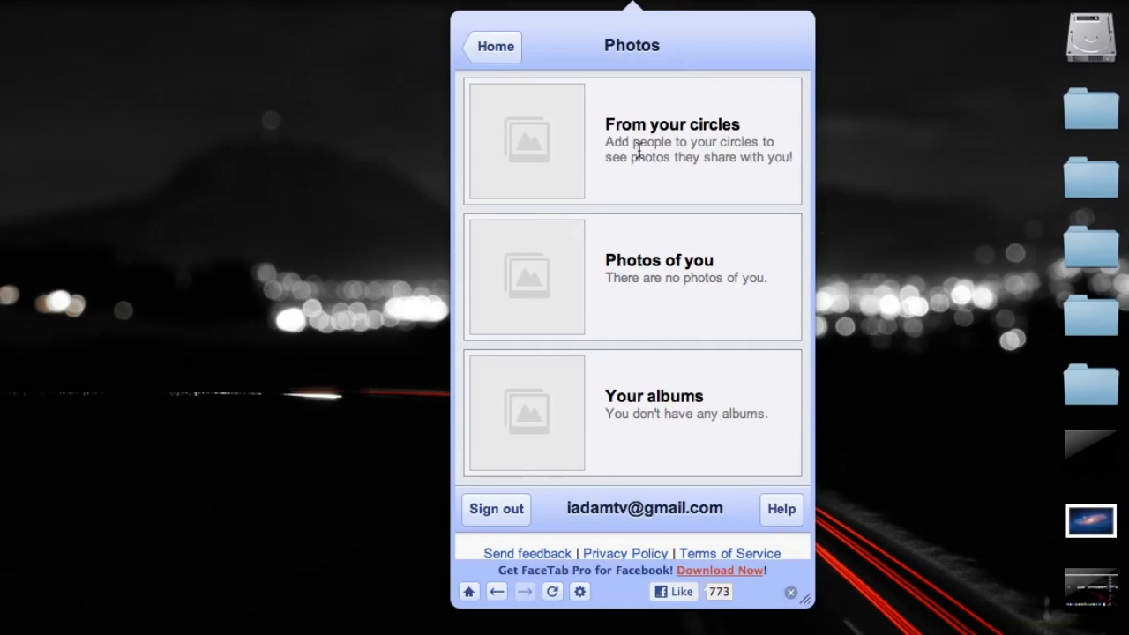
pyautogui.moveTo(651, 333)
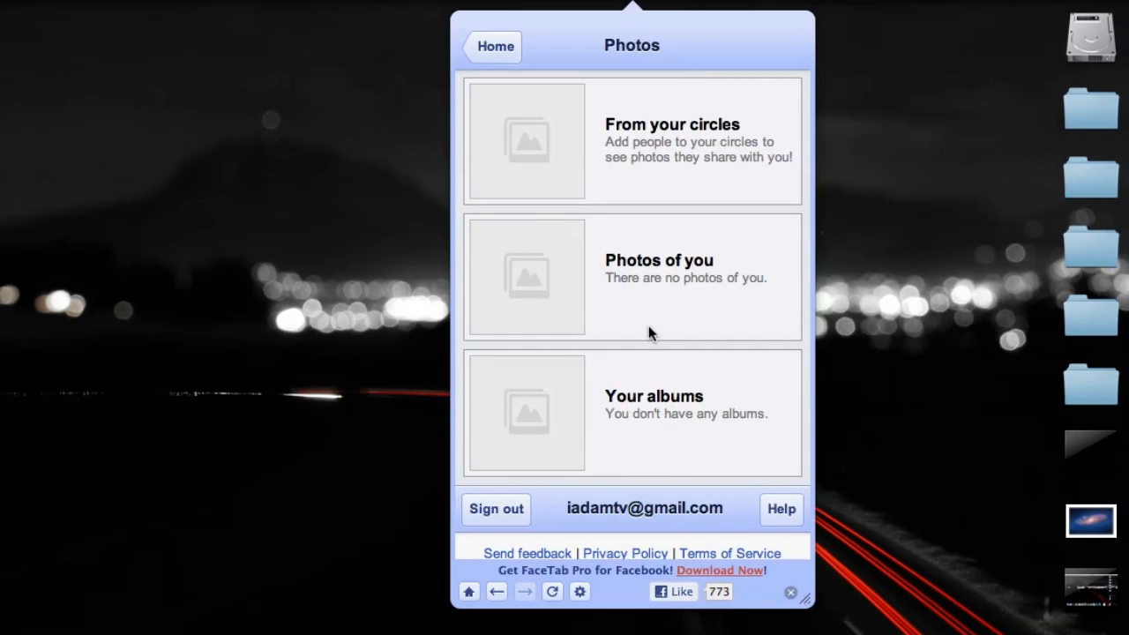
pyautogui.click(495, 46)
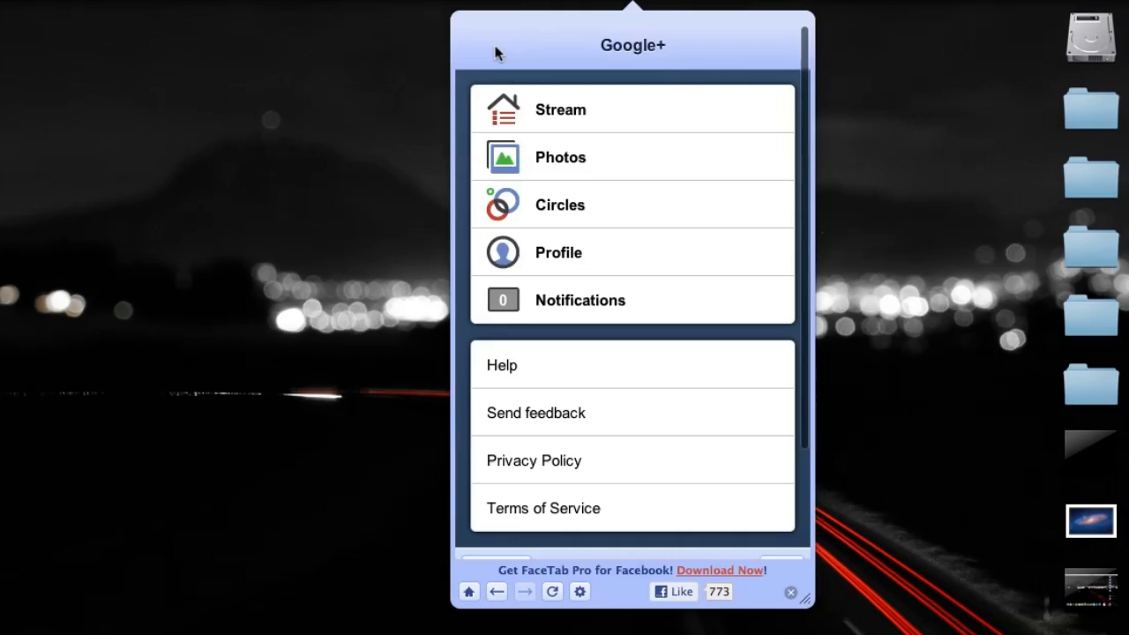
pyautogui.click(559, 204)
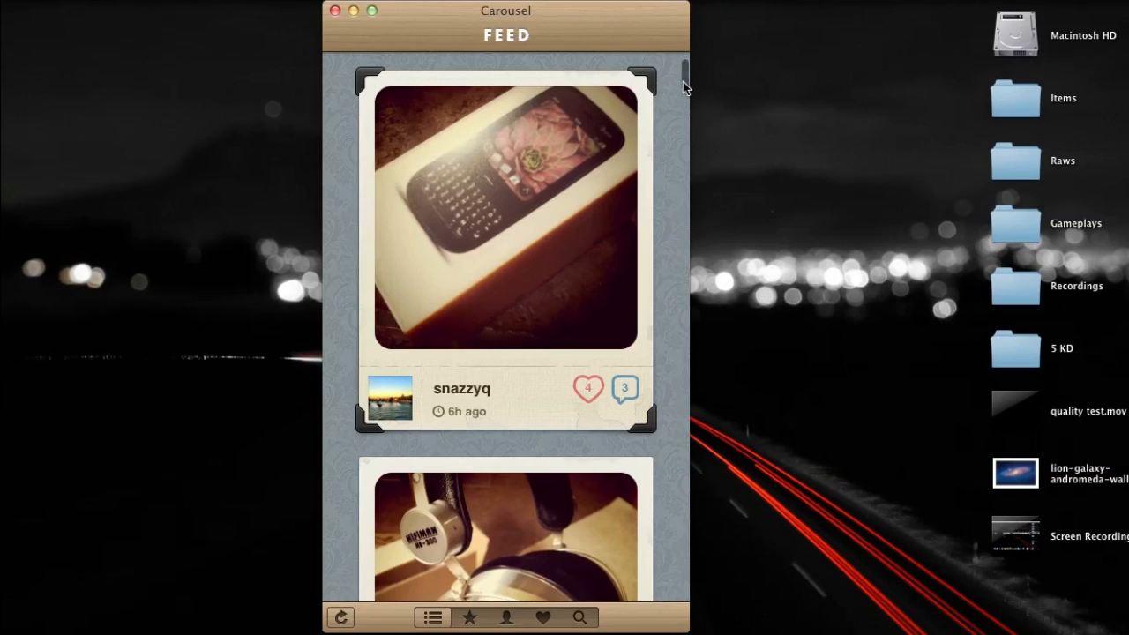
# Browse several posts down the photo feed and return to the newest snazzyq photo.
pyautogui.scroll(-3)
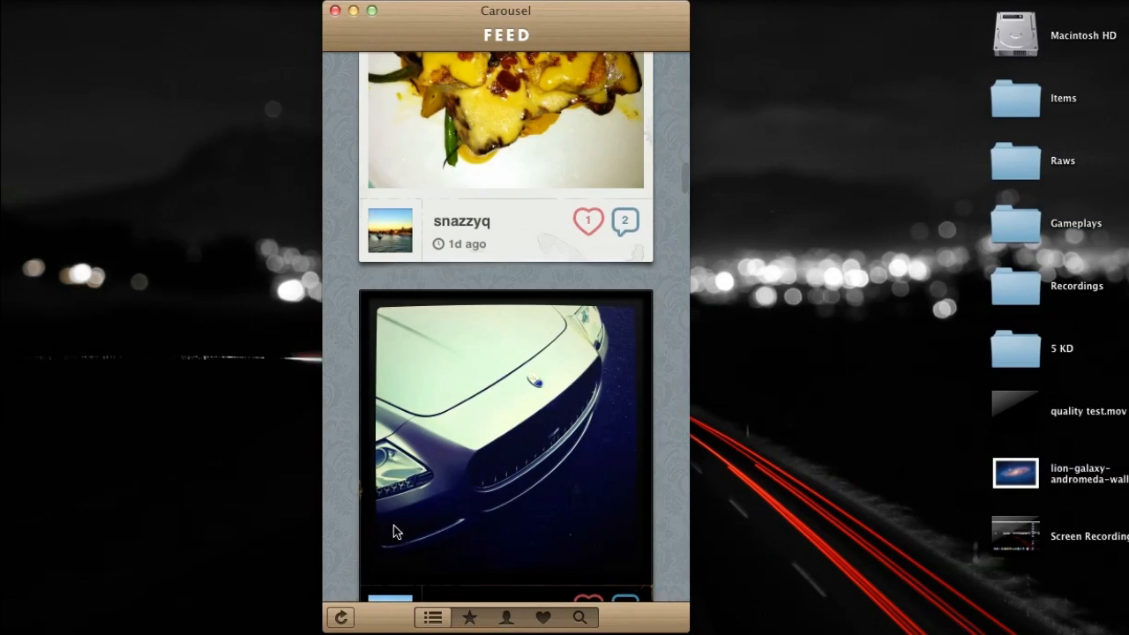
pyautogui.scroll(3)
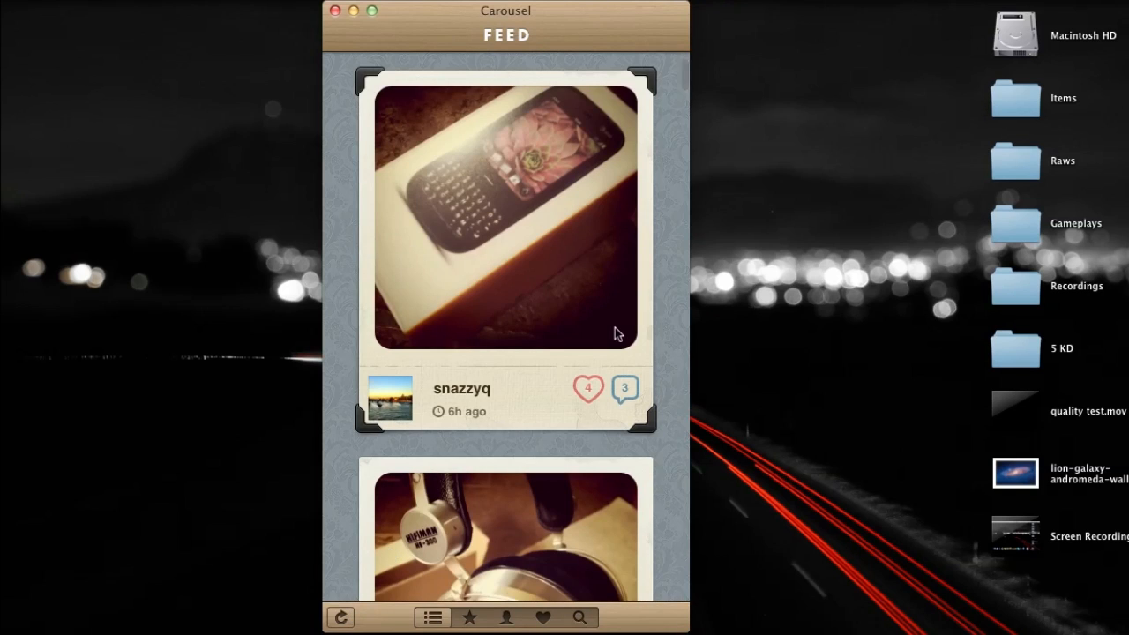
pyautogui.scroll(-3)
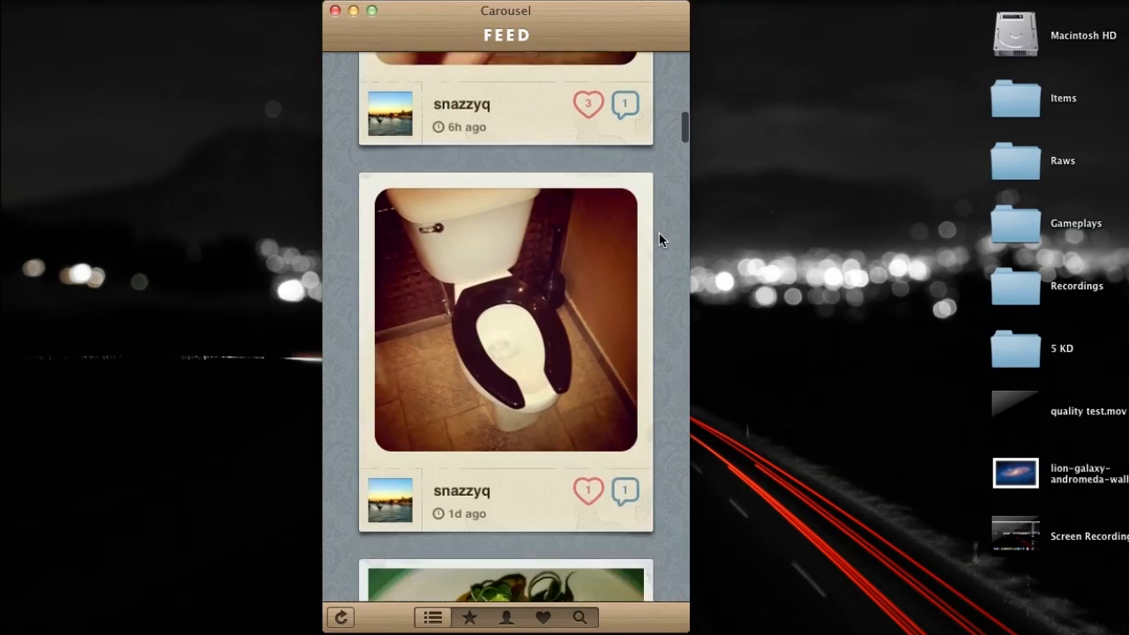
pyautogui.scroll(-3)
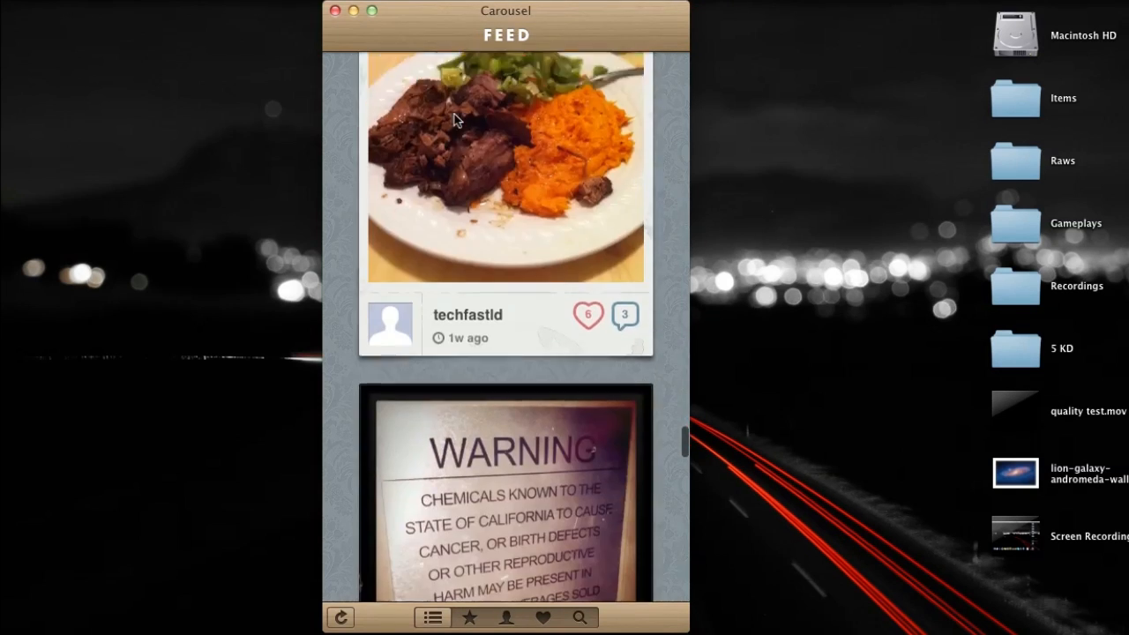
pyautogui.scroll(-3)
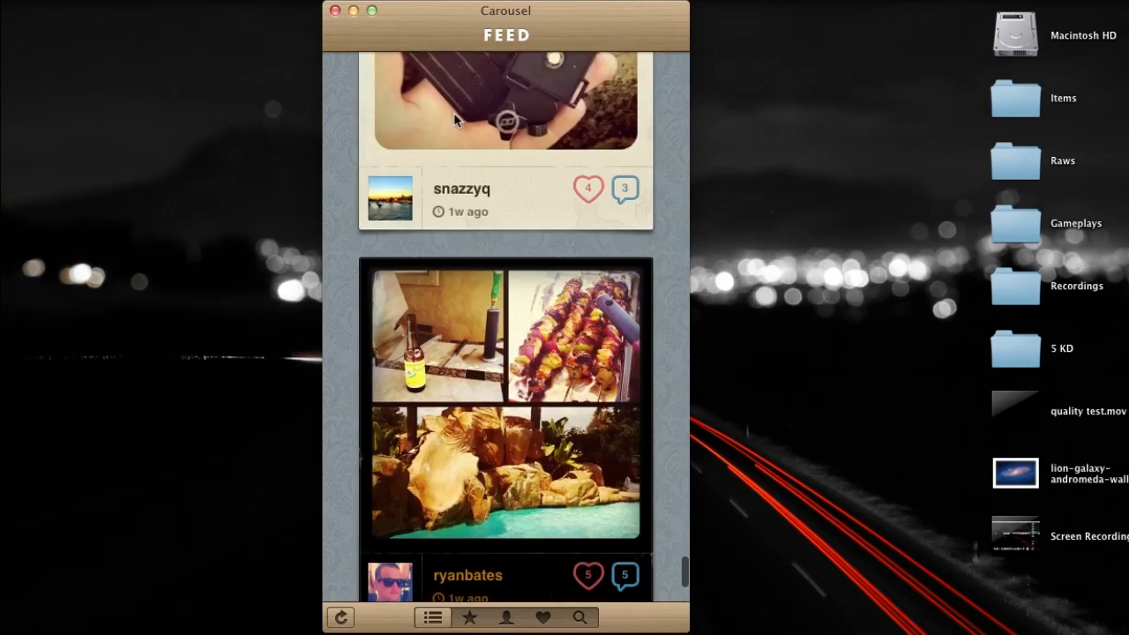
pyautogui.scroll(3)
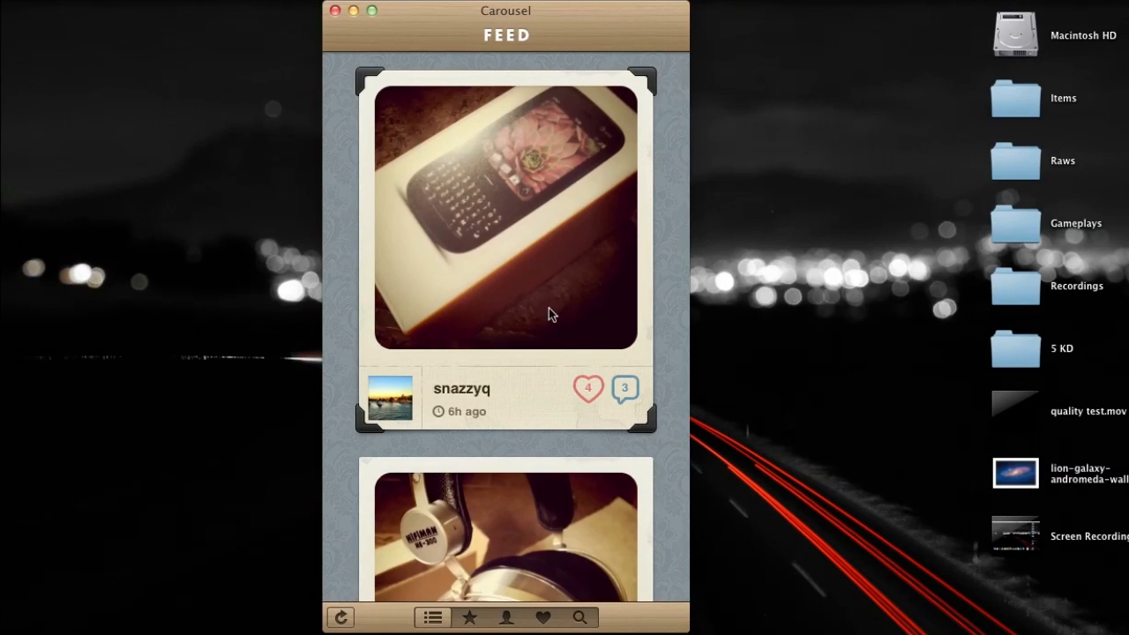
pyautogui.moveTo(508, 212); pyautogui.dragTo(829, 286)
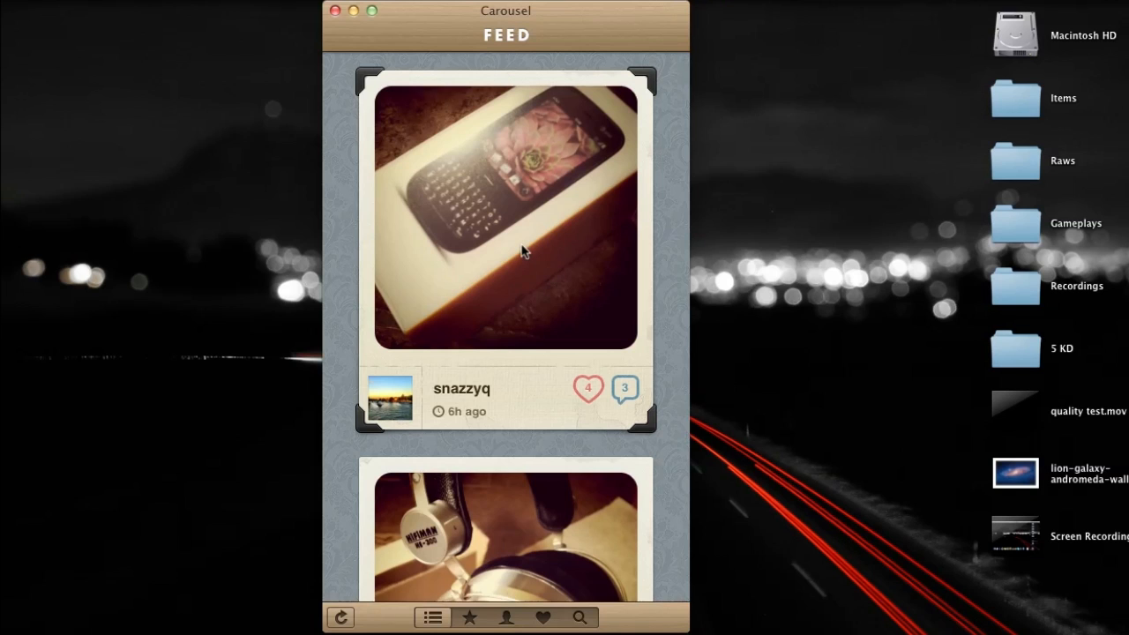
pyautogui.moveTo(374, 101)
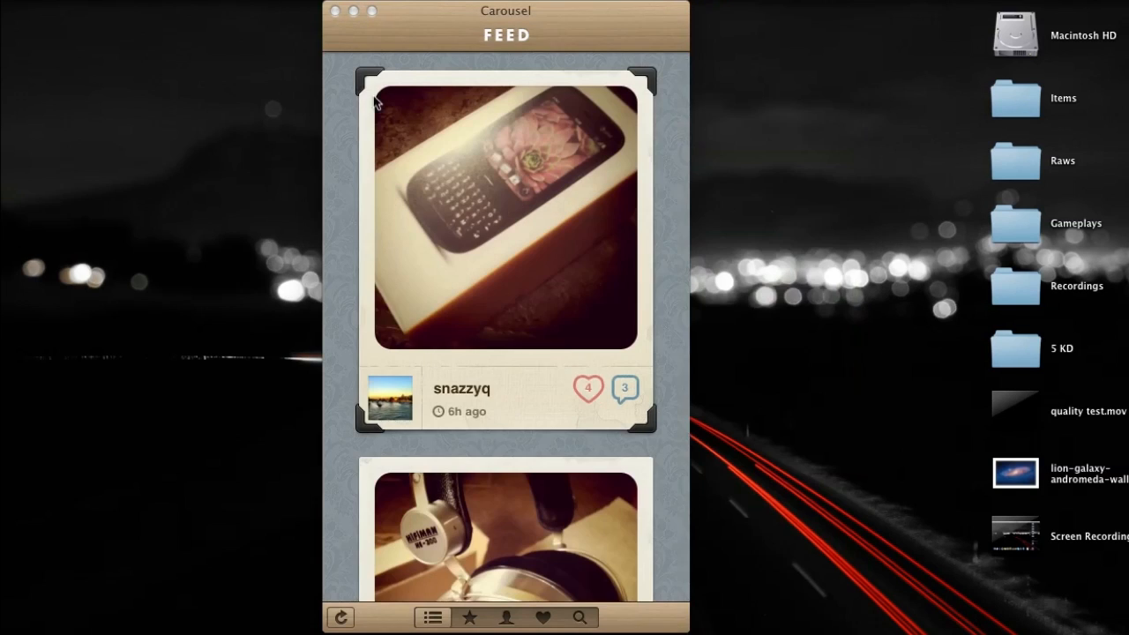
# View the 4 likes on snazzyq's phone photo and like it too.
pyautogui.click(587, 388)
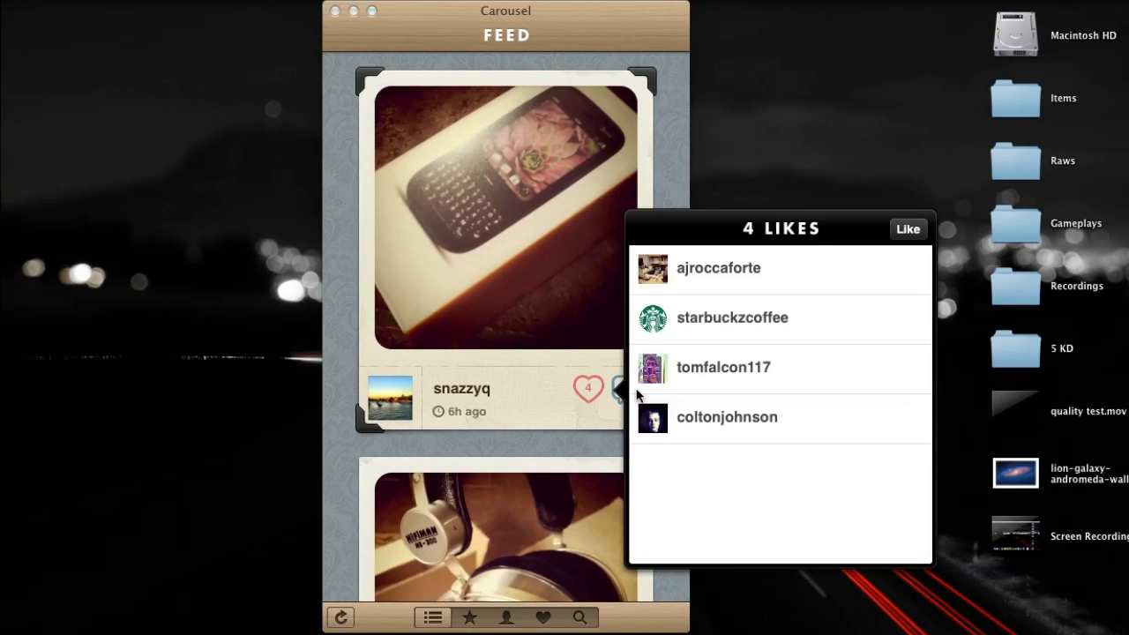
pyautogui.moveTo(908, 229)
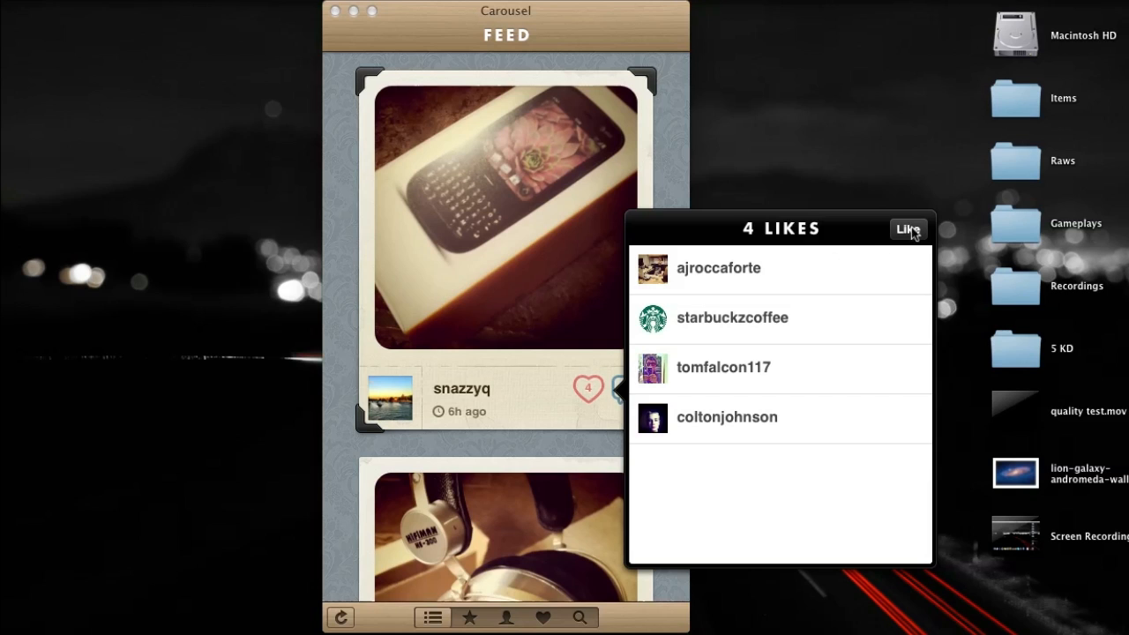
pyautogui.click(469, 617)
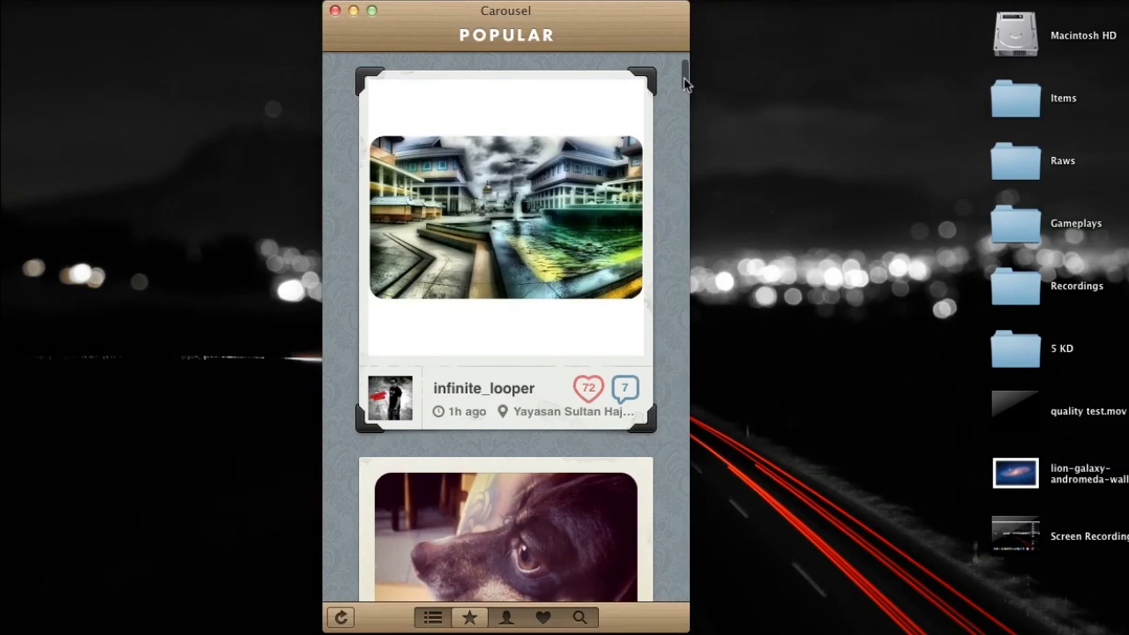
pyautogui.click(505, 618)
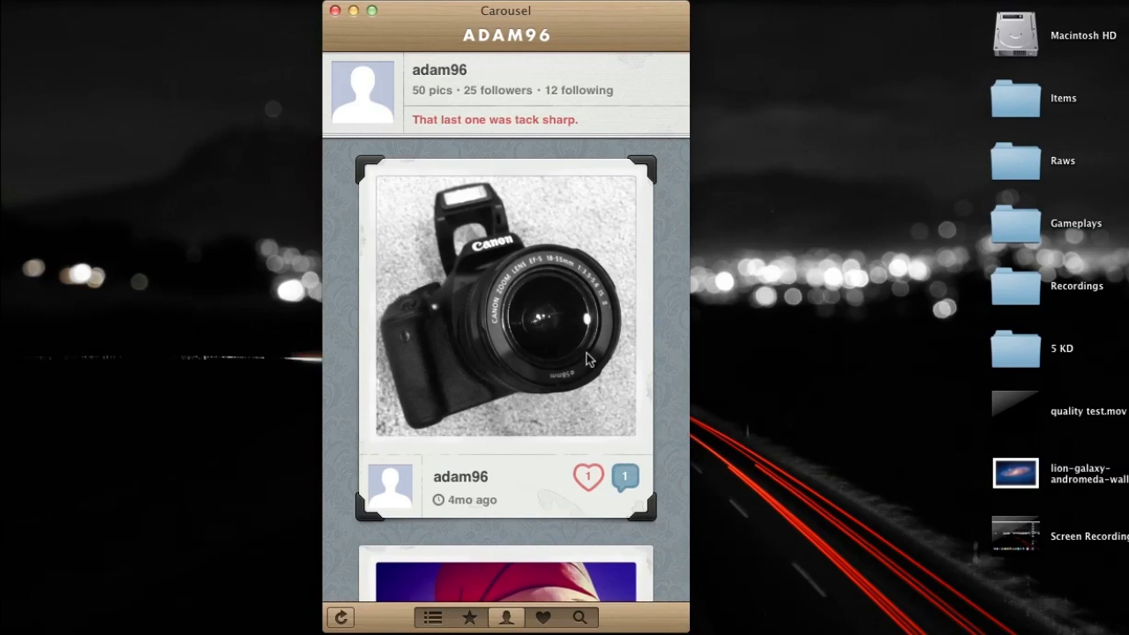
pyautogui.scroll(-3)
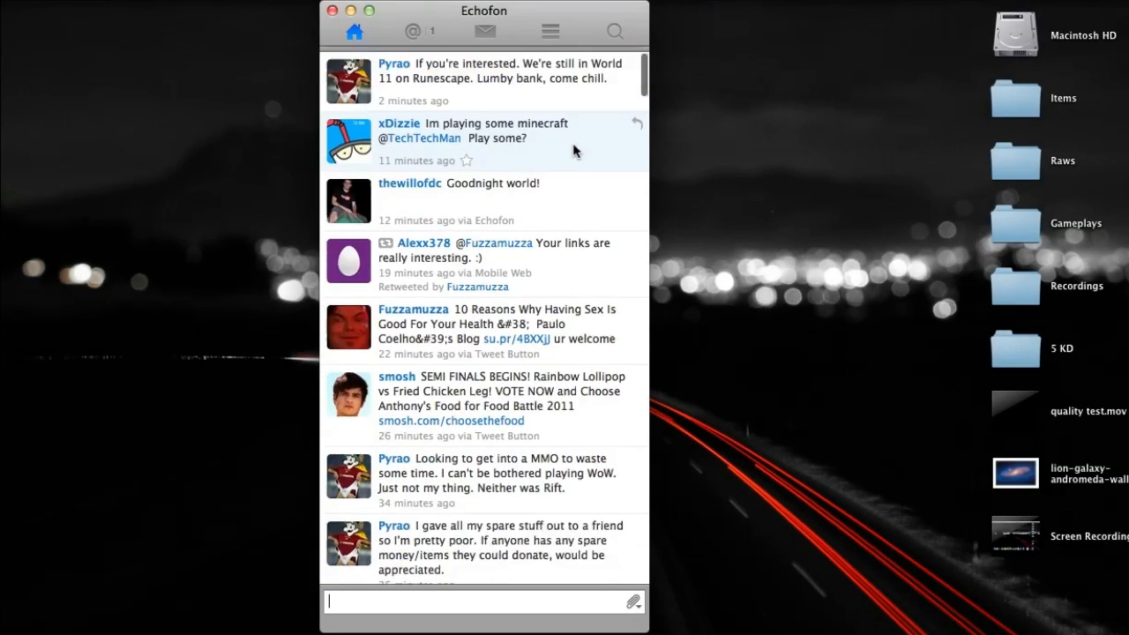
# Read down the Echofon home timeline of recent tweets.
pyautogui.scroll(-3)
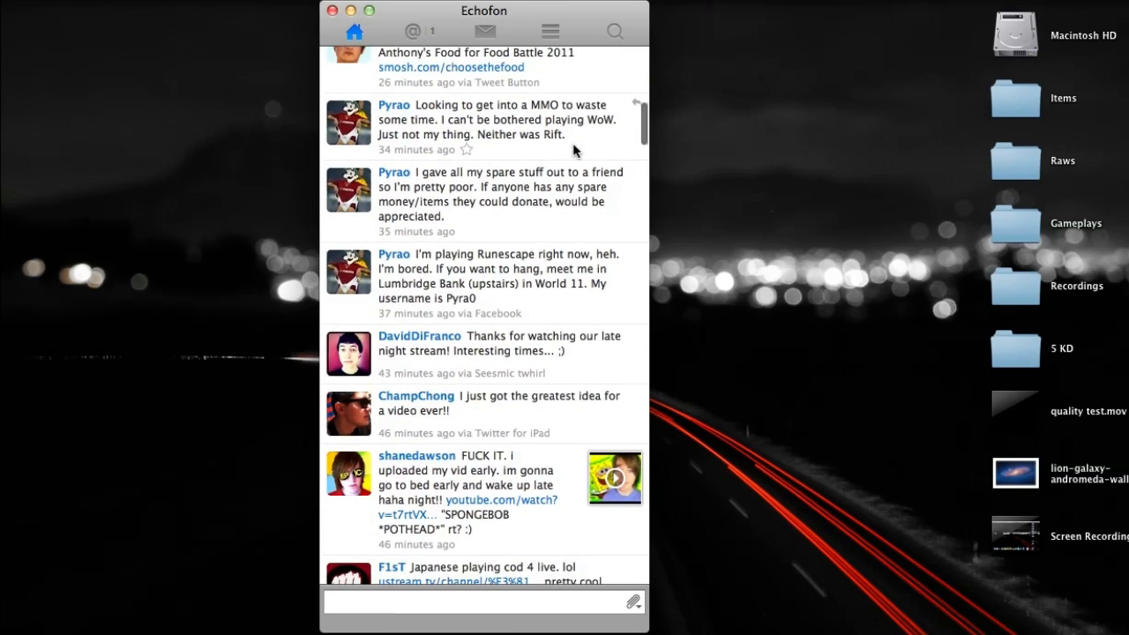
pyautogui.scroll(-3)
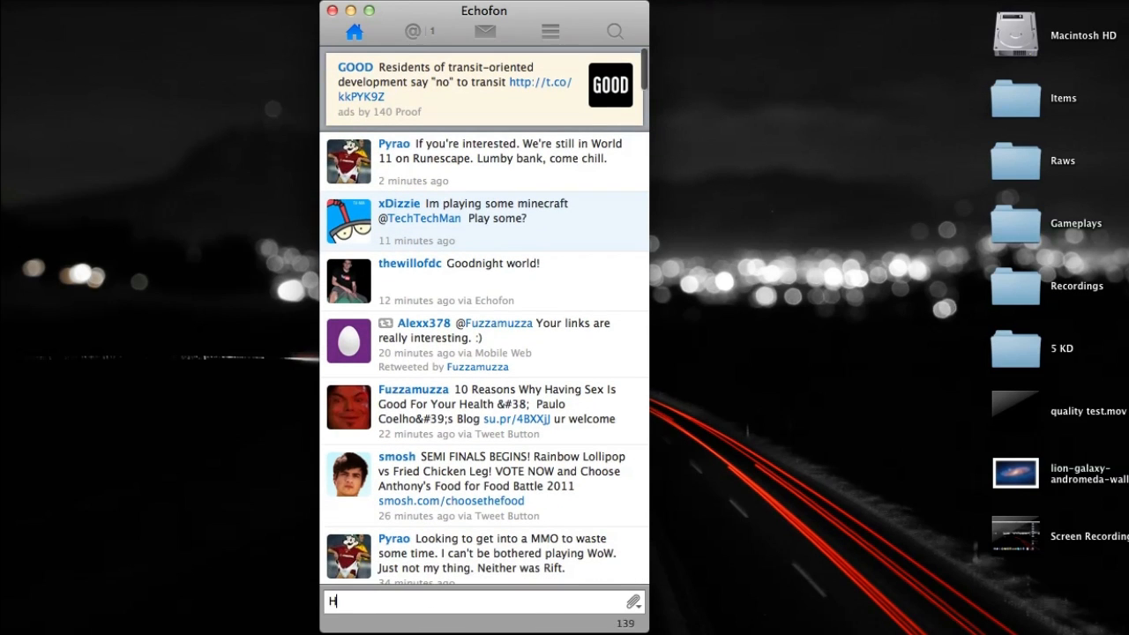
# Compose the tweet 'Hi this is a test of echofon.' with an attached image and send it.
pyautogui.write('Hi this is a test of echof')
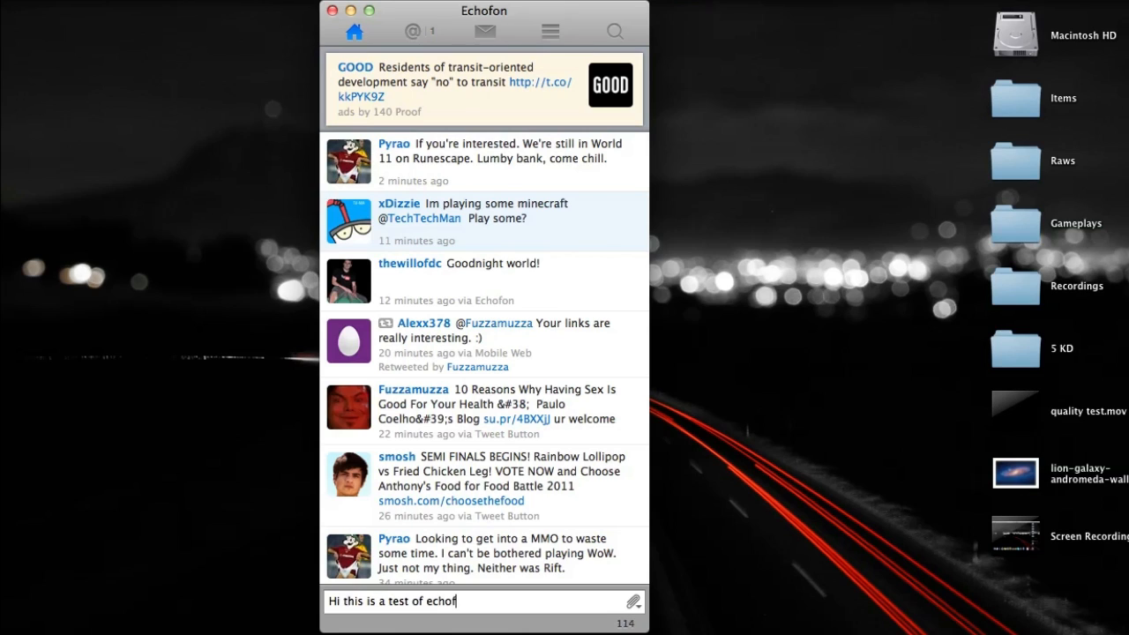
pyautogui.click(633, 599)
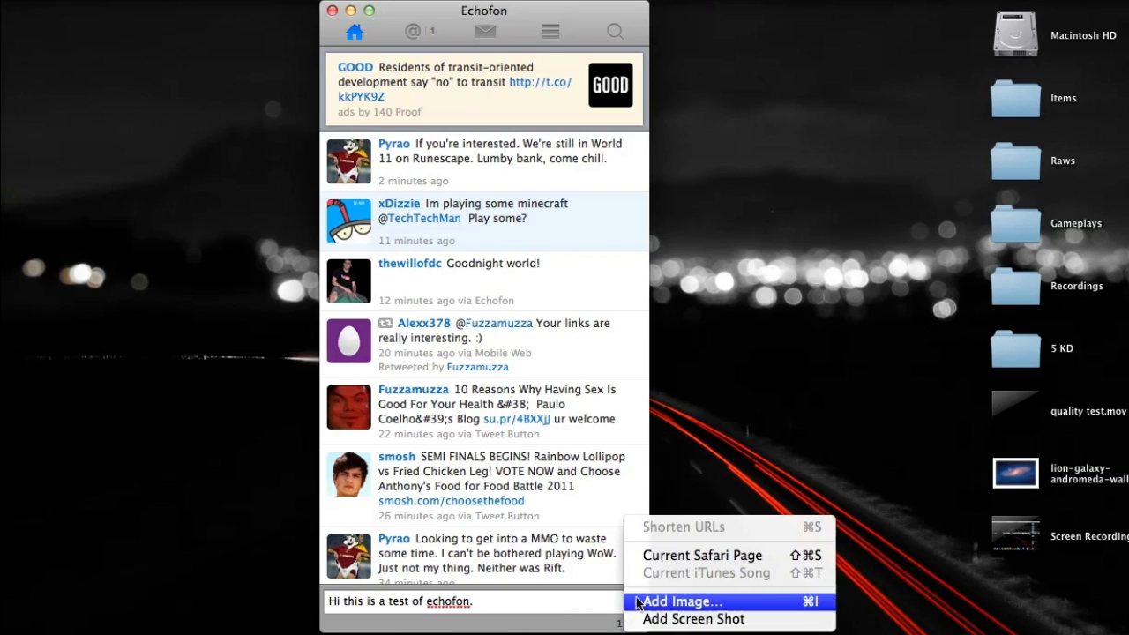
pyautogui.click(681, 600)
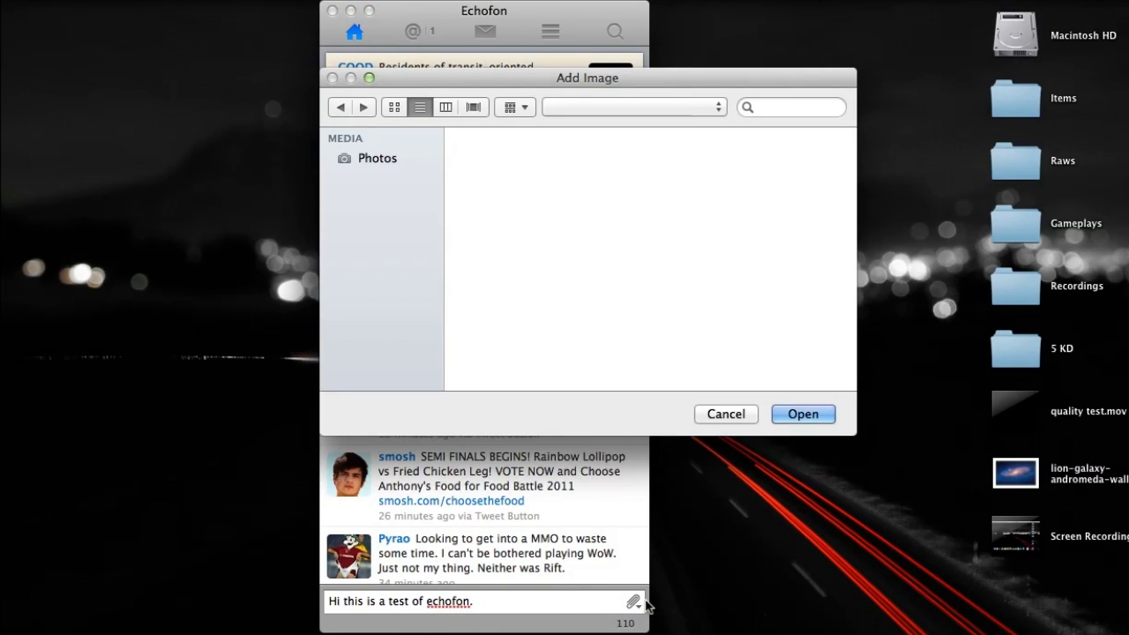
pyautogui.click(725, 413)
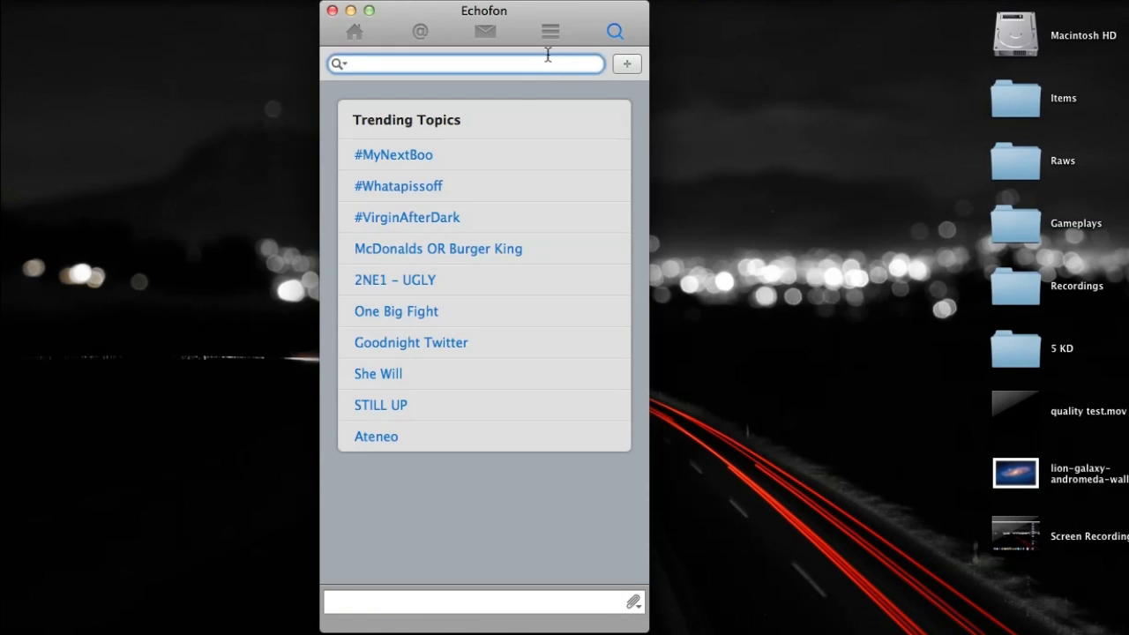
pyautogui.click(391, 155)
pyautogui.write('techtechm')
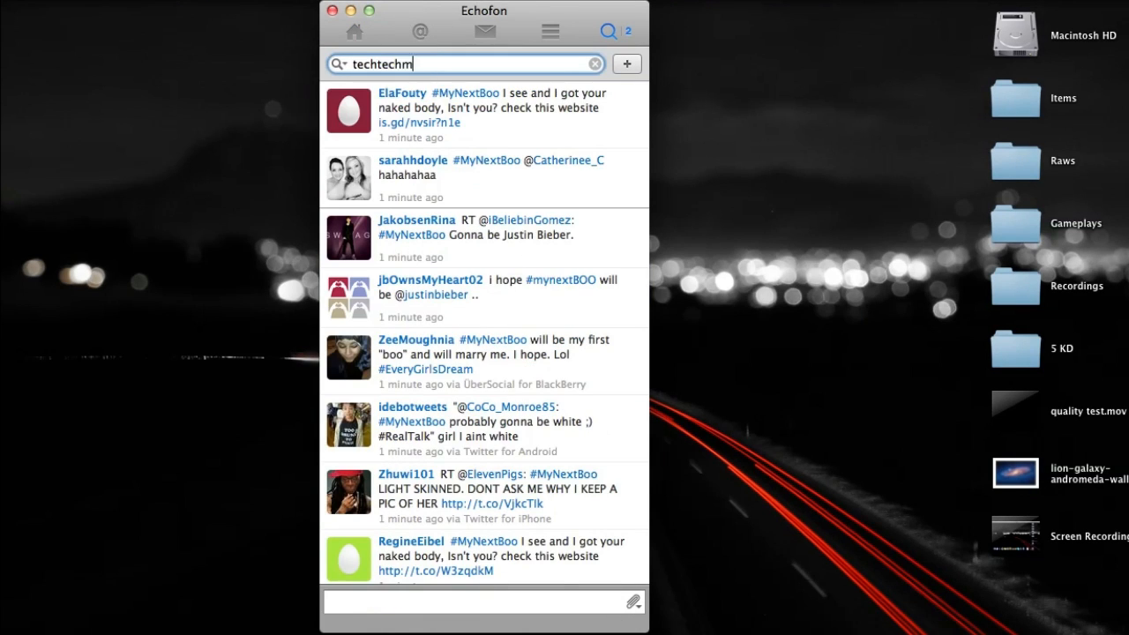
pyautogui.write('an')
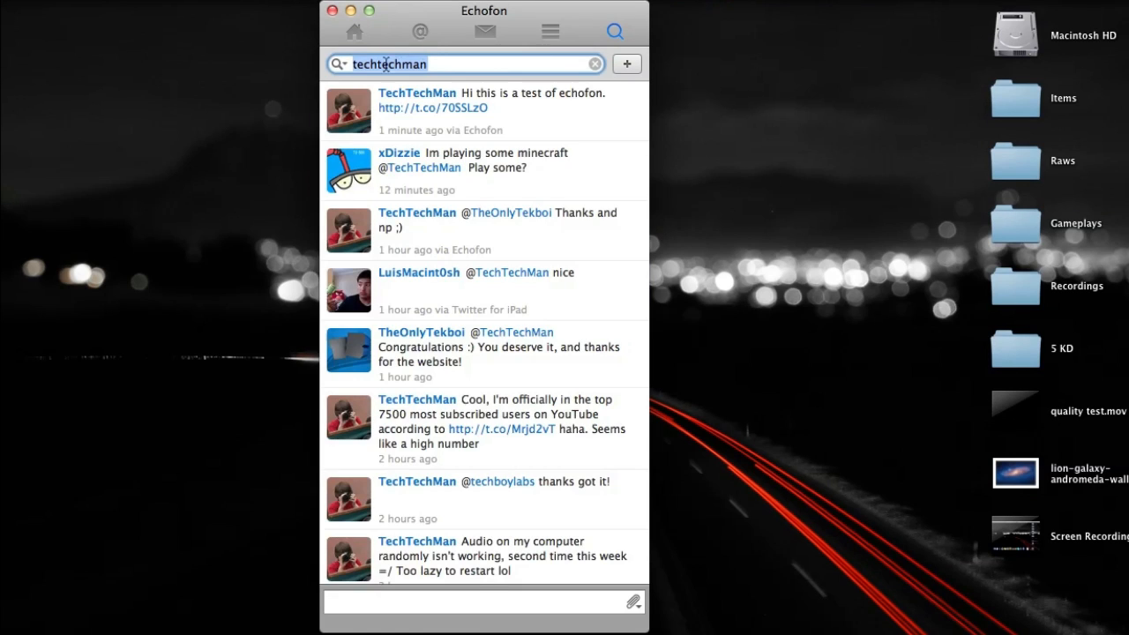
pyautogui.click(353, 31)
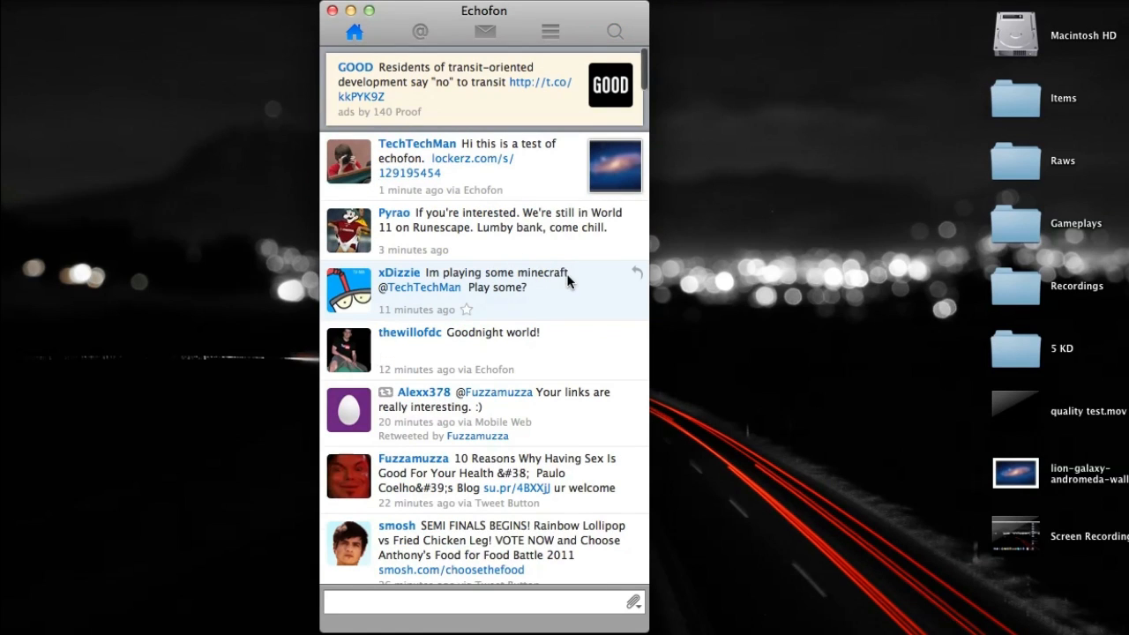
pyautogui.click(636, 272)
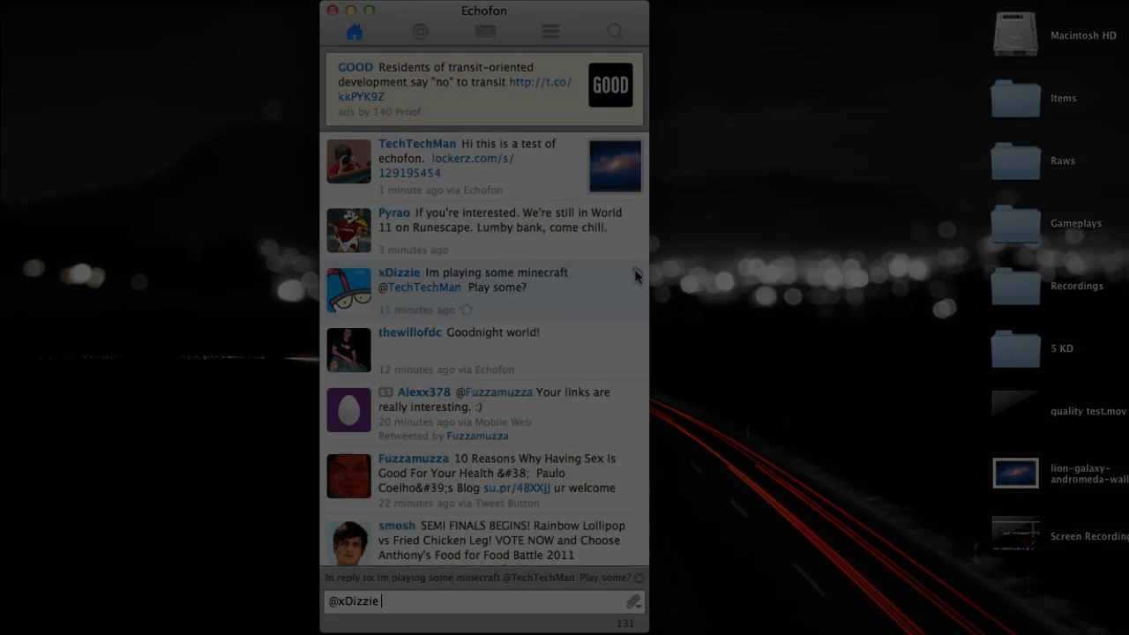